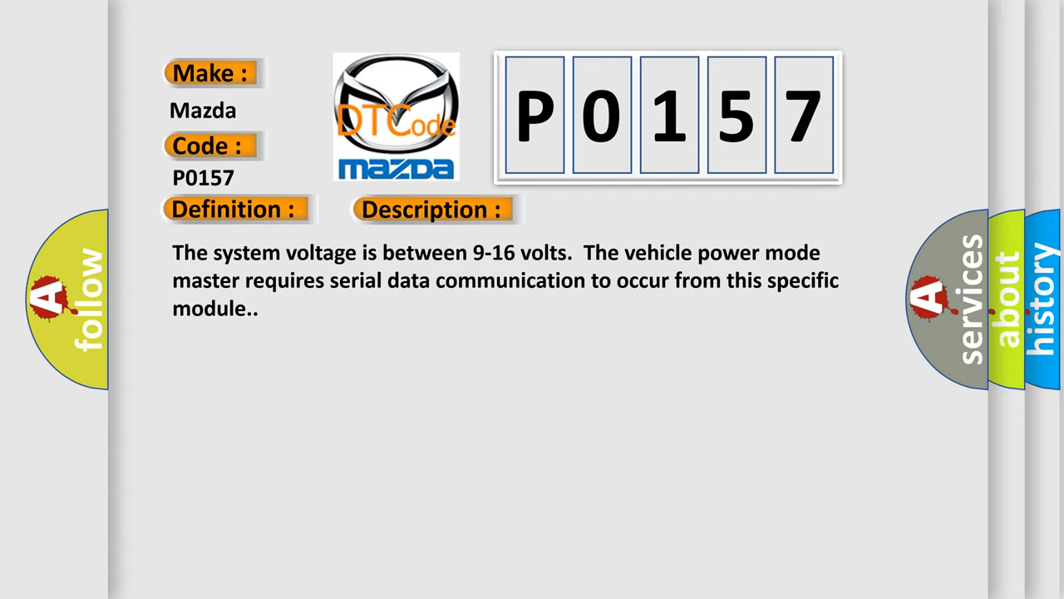
{"action": "left_click", "coordinate": [432, 209]}
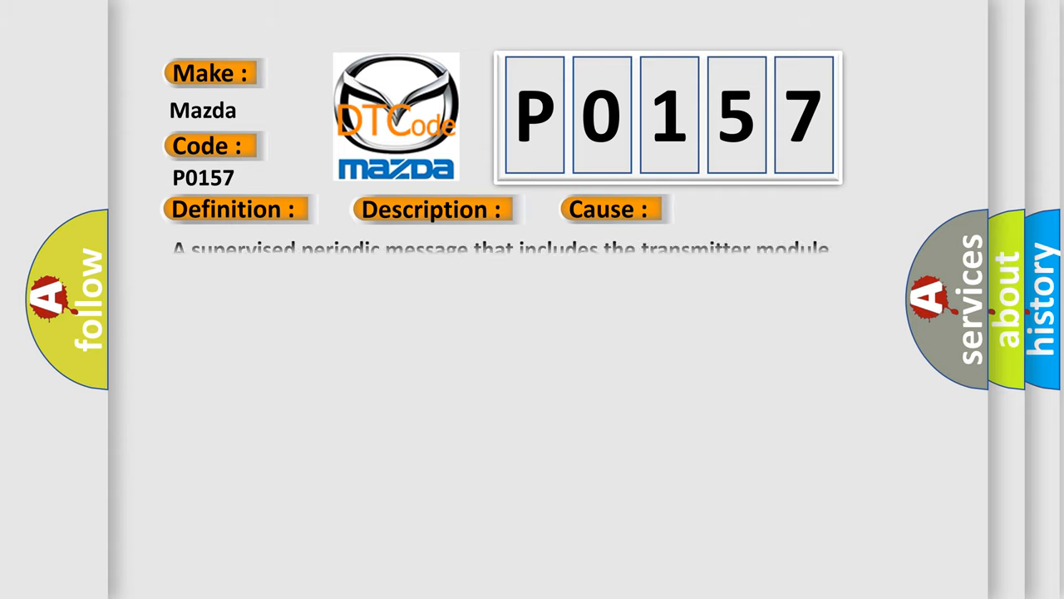